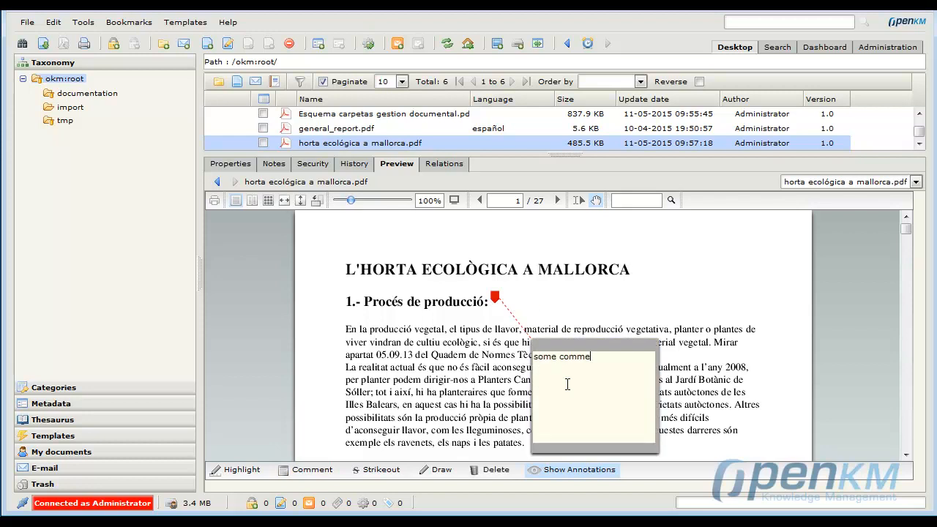
# - Finish the point note 'some comment' beside heading '1.- Procés de producció' in the horta ecològica PDF
pyautogui.write('nt')
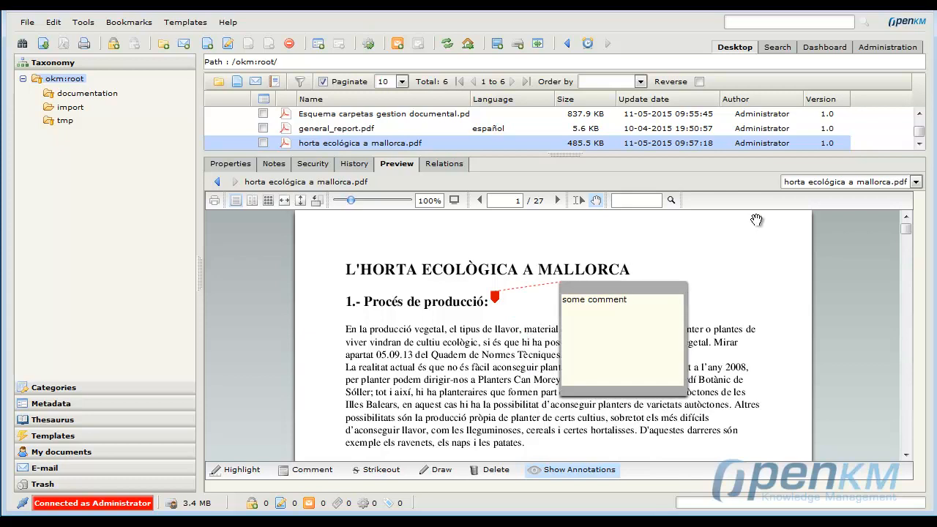
pyautogui.scroll(-3)
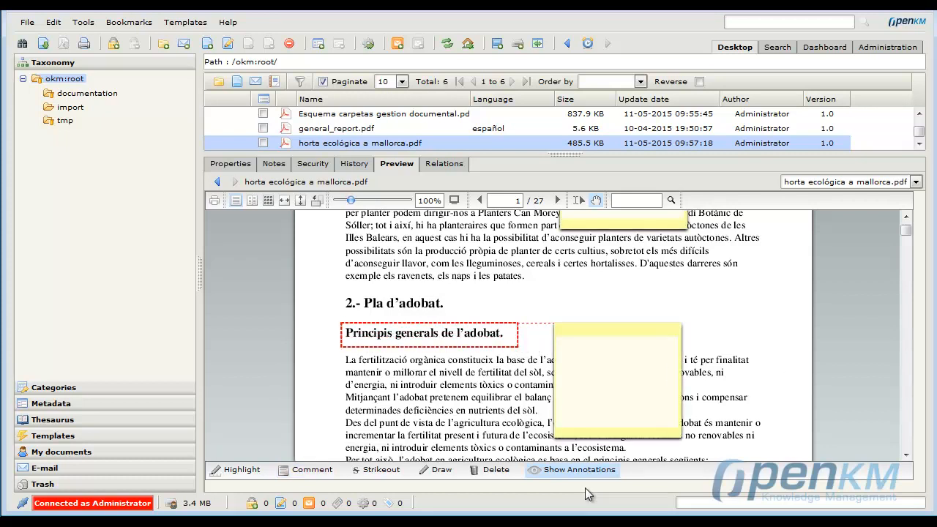
# - Enter 'other comment' in the area note on 'Principis generals de l'adobat' and advance to page 2
pyautogui.write('other')
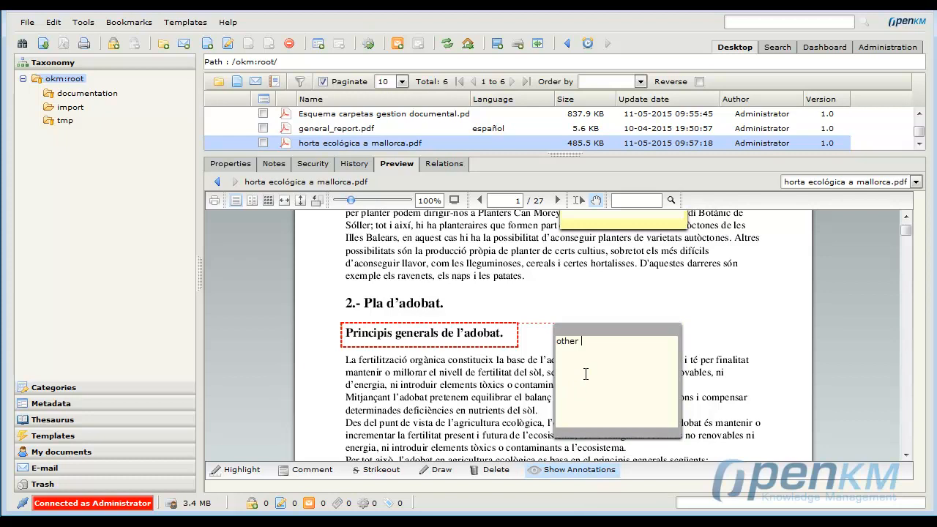
pyautogui.write('comment')
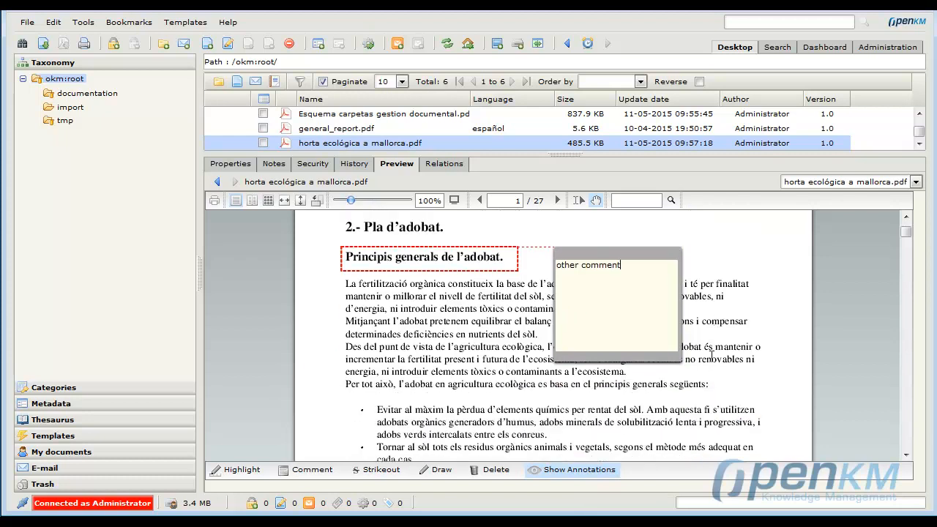
pyautogui.click(557, 199)
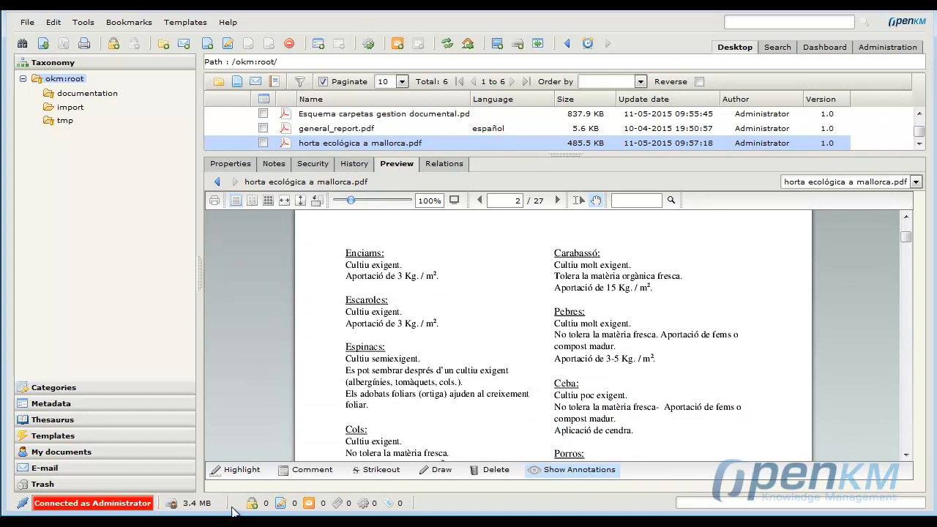
# - Highlight the Espinacs paragraph in green, then switch the preview to general_report.pdf
pyautogui.click(243, 469)
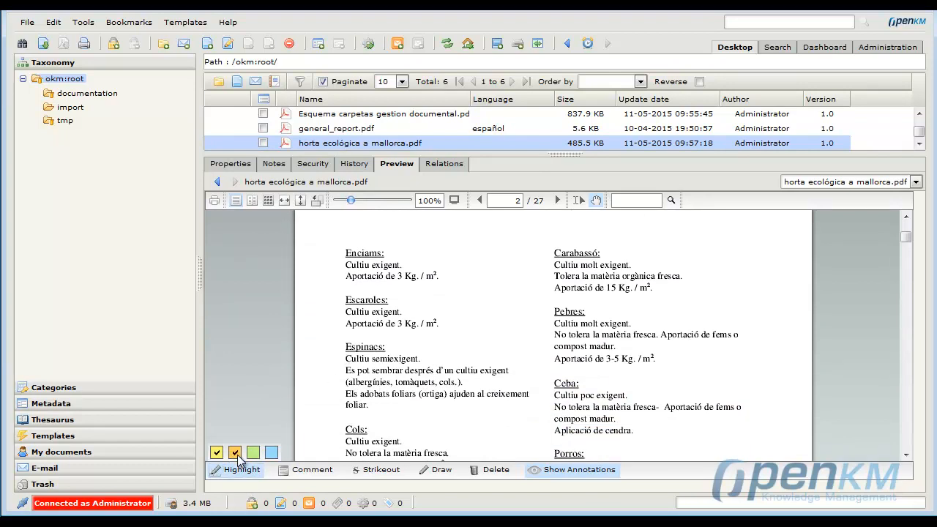
pyautogui.click(252, 451)
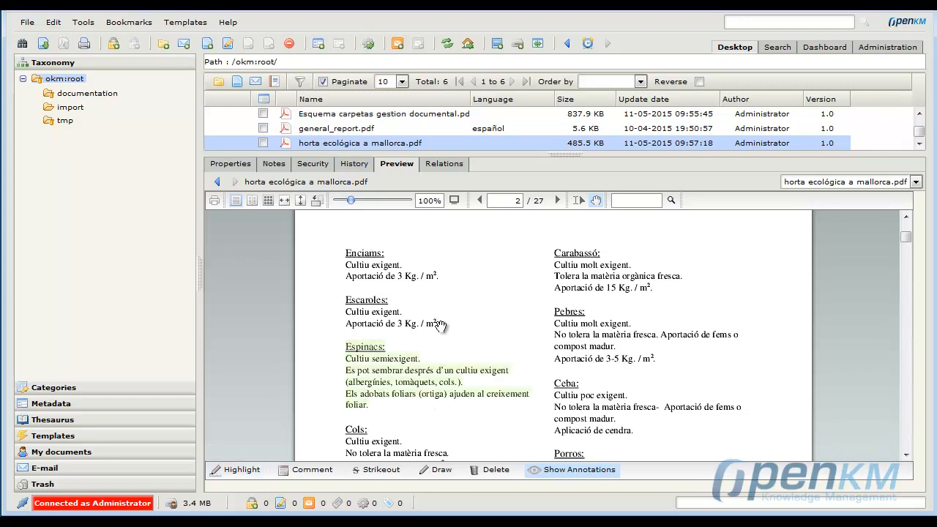
pyautogui.scroll(-3)
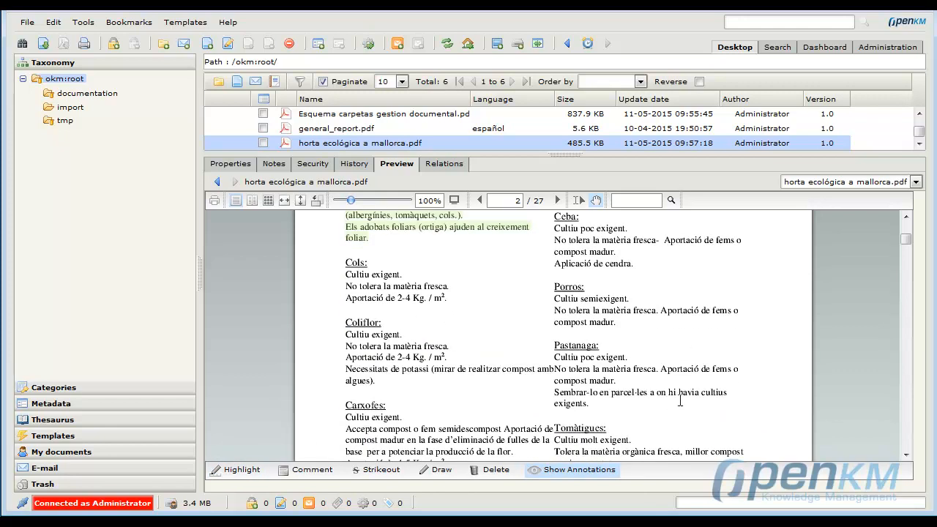
pyautogui.click(441, 468)
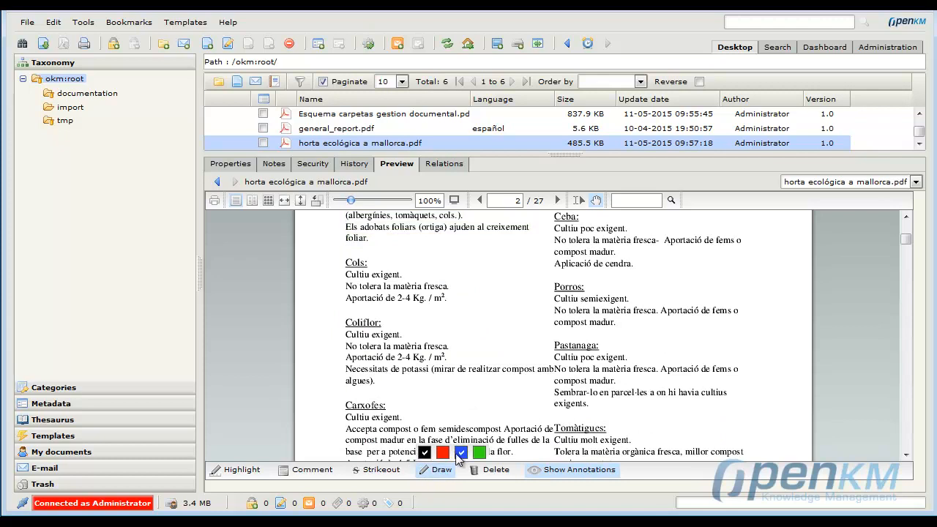
pyautogui.click(337, 129)
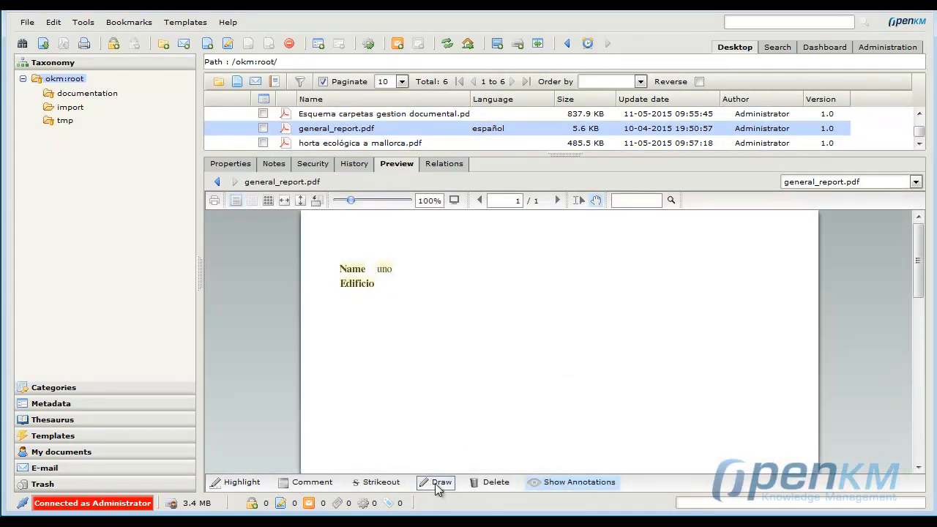
# - Sketch a black freehand curve right of 'Name uno' and a red vertical stroke below it
pyautogui.moveTo(415, 303); pyautogui.dragTo(534, 275)
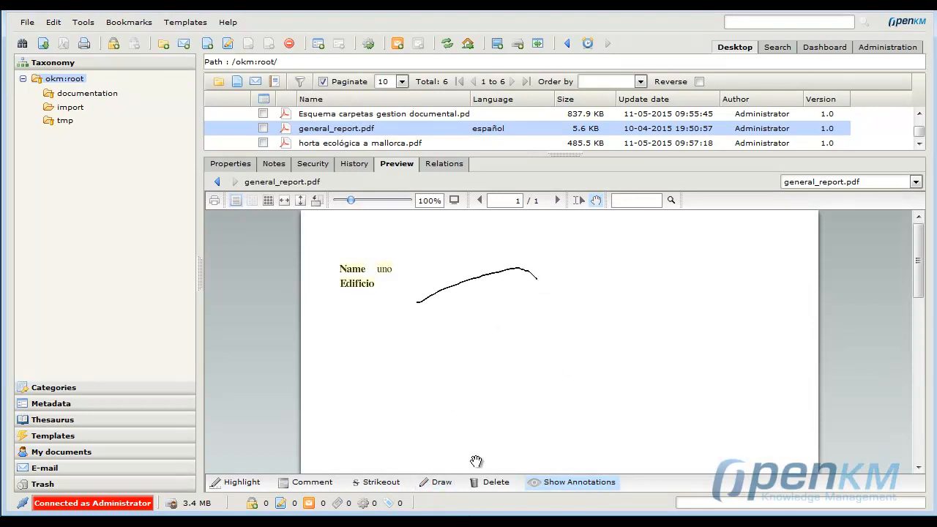
pyautogui.click(436, 481)
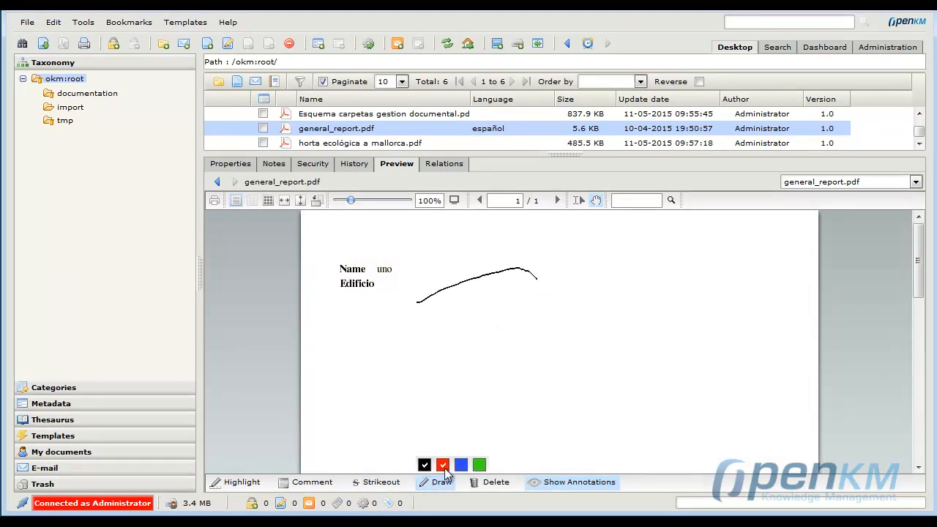
pyautogui.moveTo(474, 301); pyautogui.dragTo(495, 388)
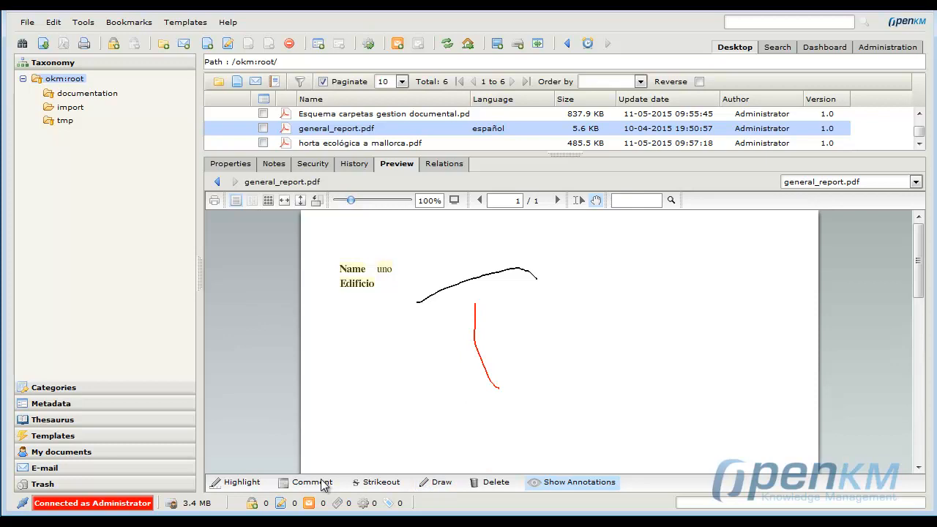
pyautogui.click(310, 482)
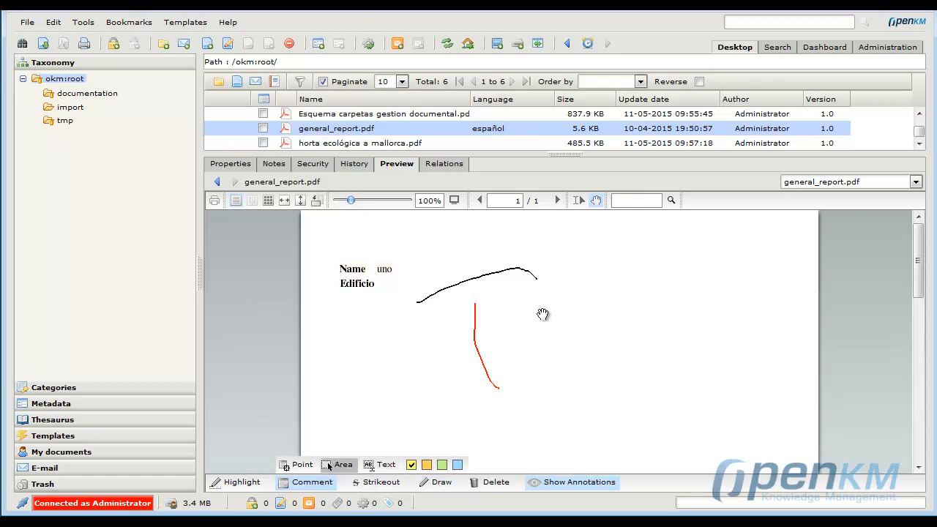
# - Add an area comment 'testing' right of the red stroke and request its deletion
pyautogui.moveTo(542, 315); pyautogui.dragTo(662, 363)
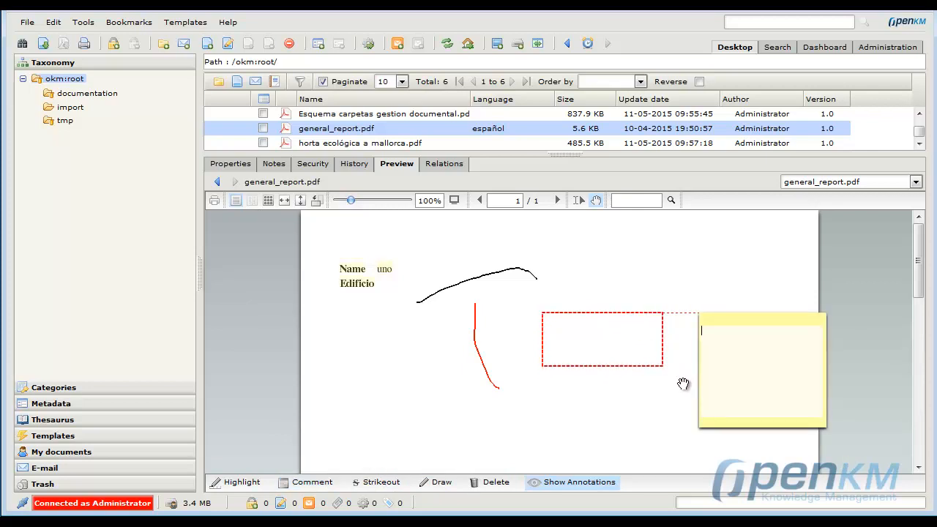
pyautogui.write('testi')
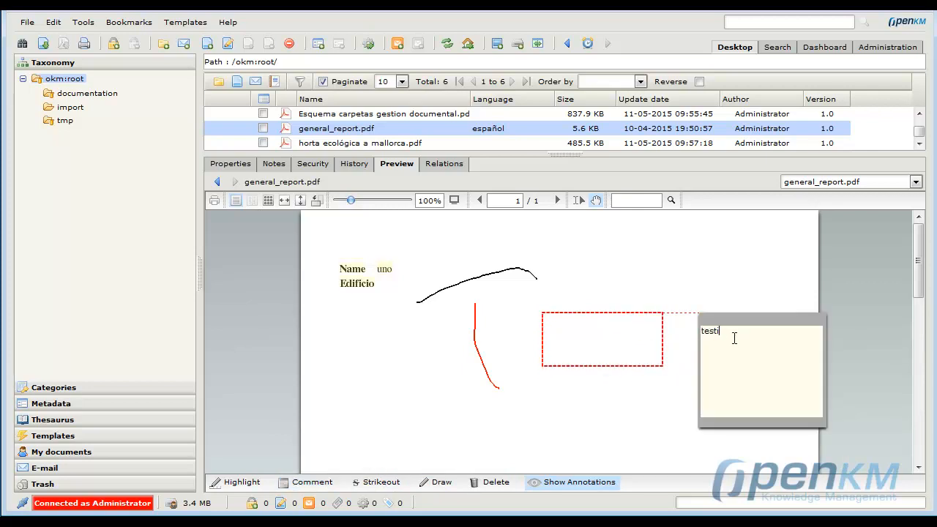
pyautogui.write('ng')
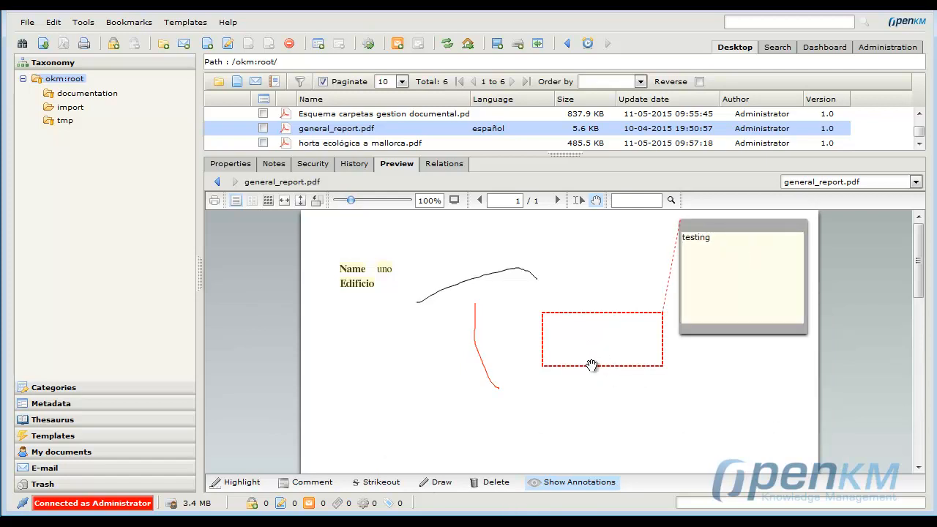
pyautogui.click(495, 482)
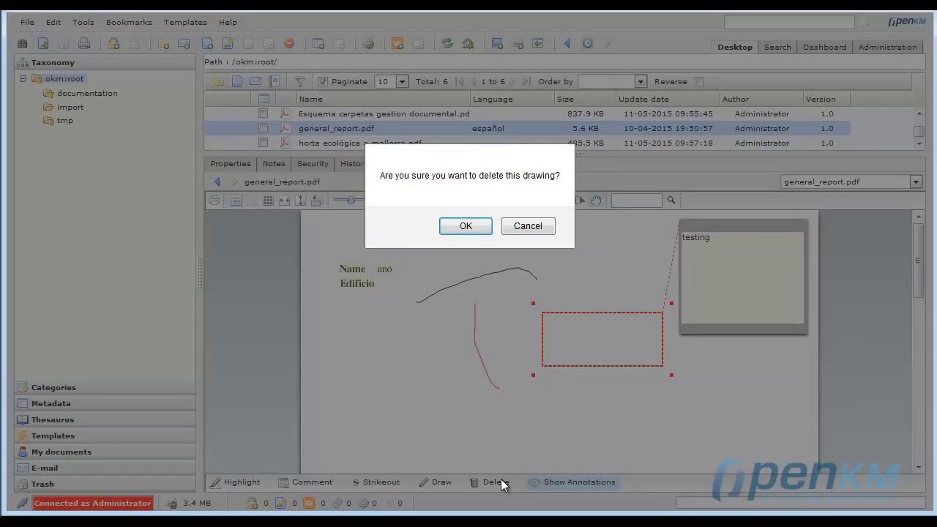
# - Confirm deleting the 'testing' comment, delete the black curve, and return to horta ecològica a mallorca.pdf
pyautogui.click(465, 225)
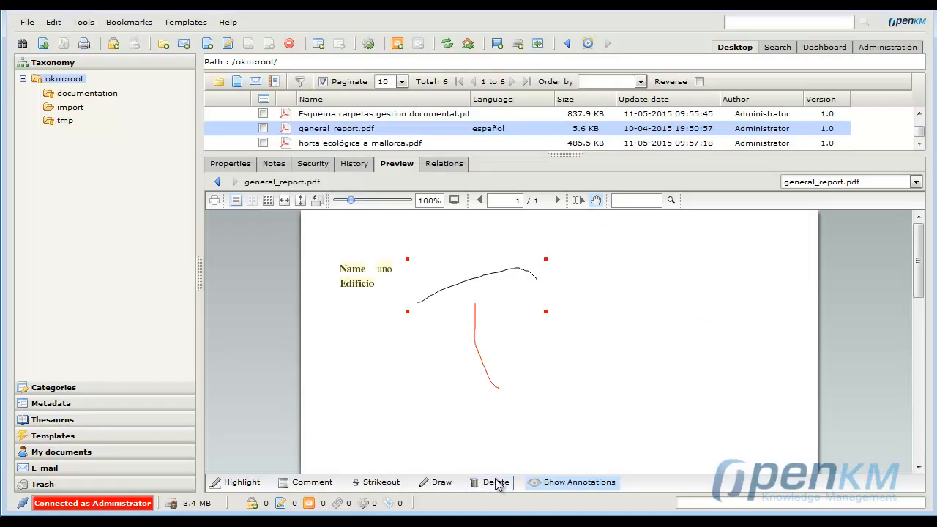
pyautogui.click(494, 481)
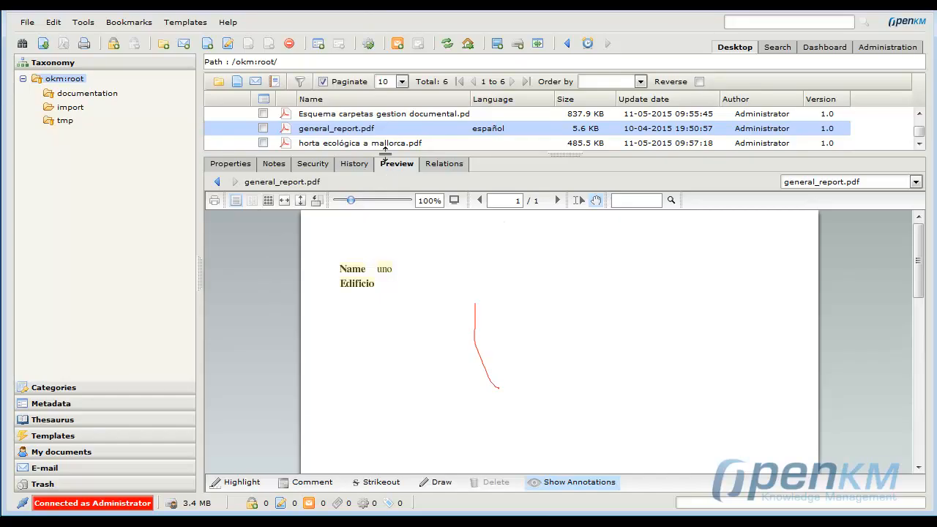
pyautogui.click(360, 143)
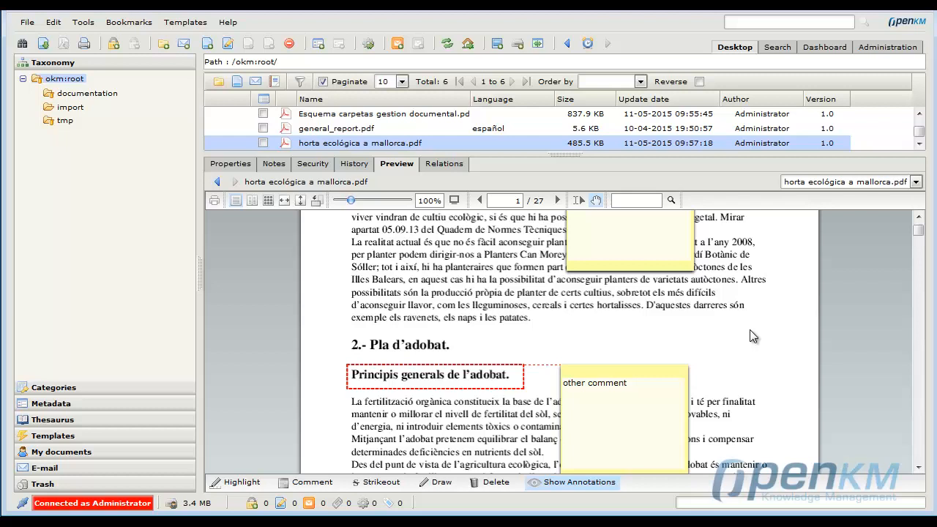
pyautogui.click(557, 199)
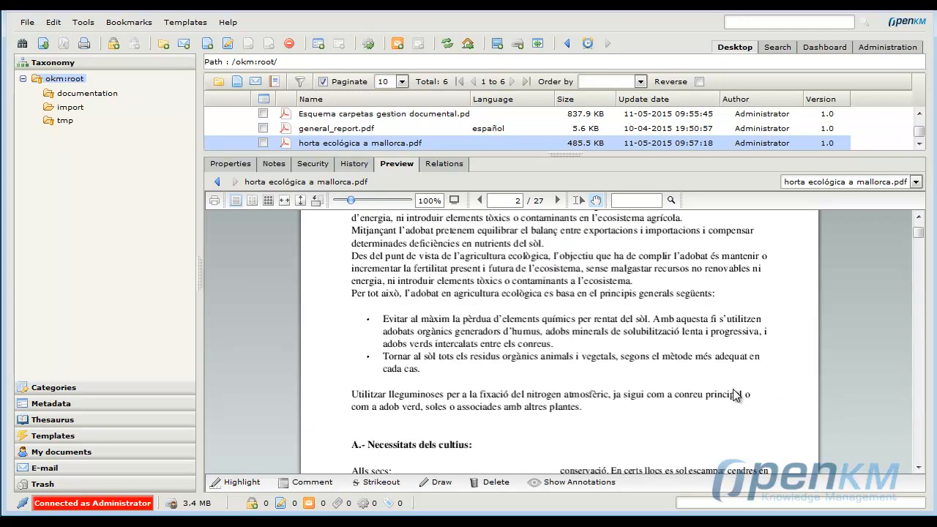
pyautogui.click(479, 199)
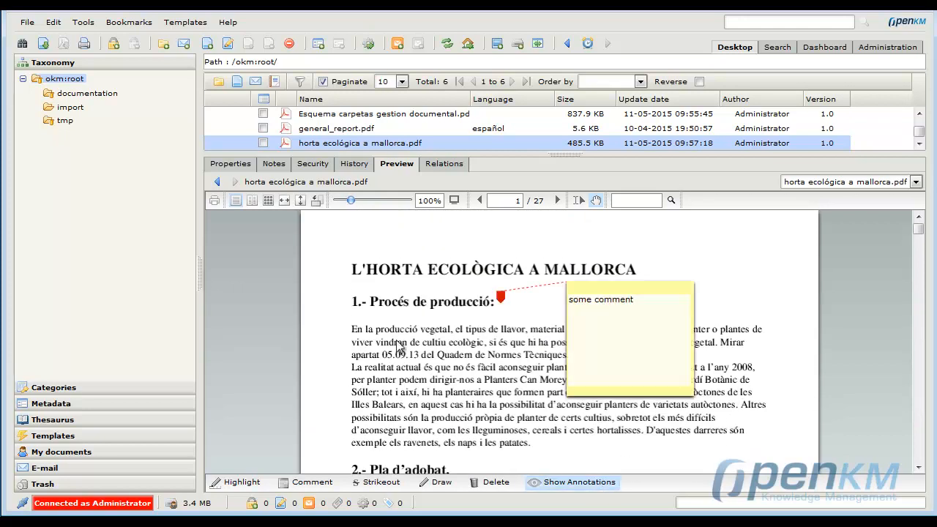
pyautogui.click(556, 199)
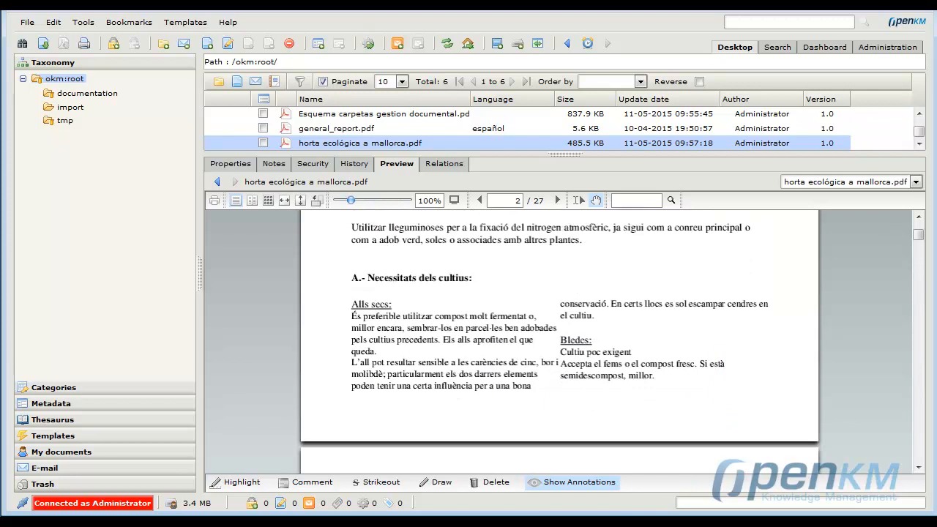